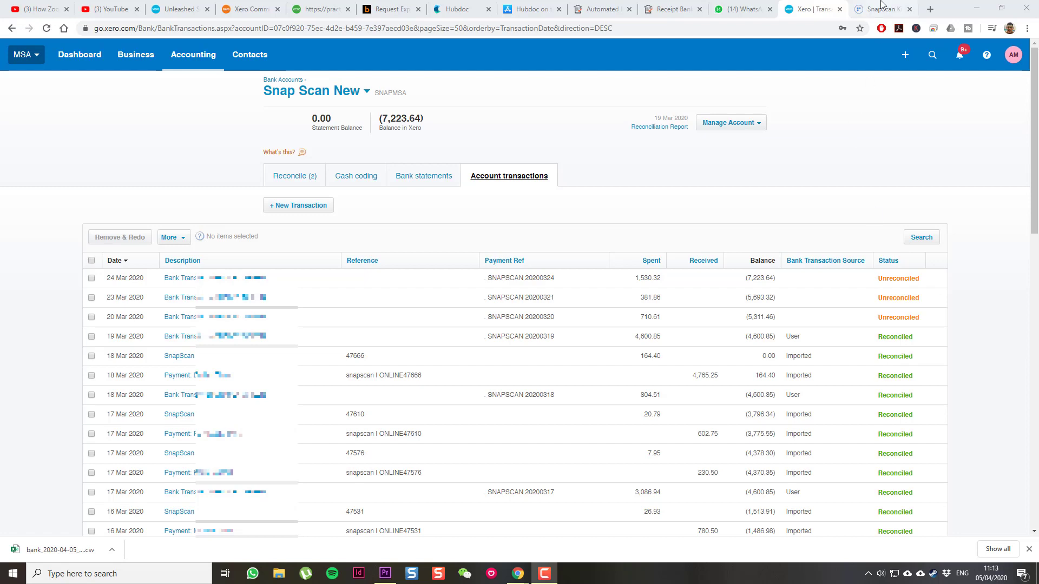
# - Switch to the SnapScan payments tab to show the completed 19 Mar–06 Apr 2020 CSV report
pyautogui.click(878, 8)
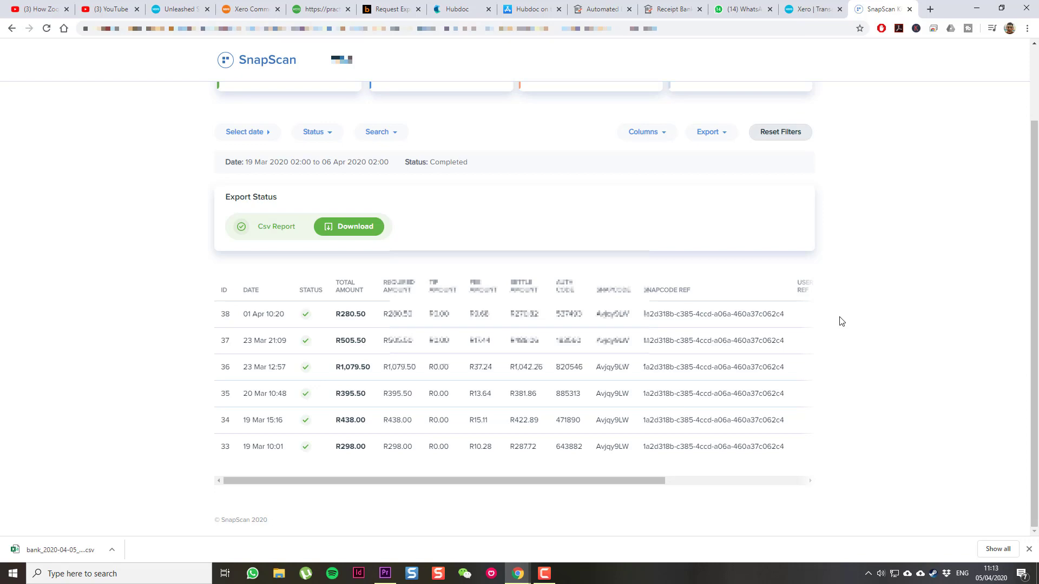
# - Back in Xero, import the downloaded SnapScan CSV statement into Snap Scan New
pyautogui.click(811, 9)
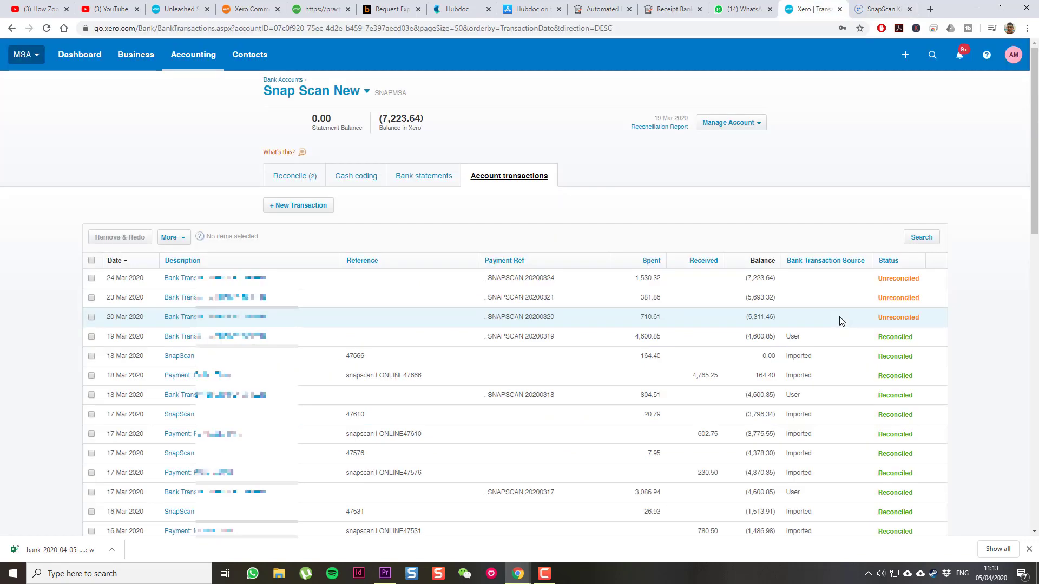
pyautogui.click(729, 123)
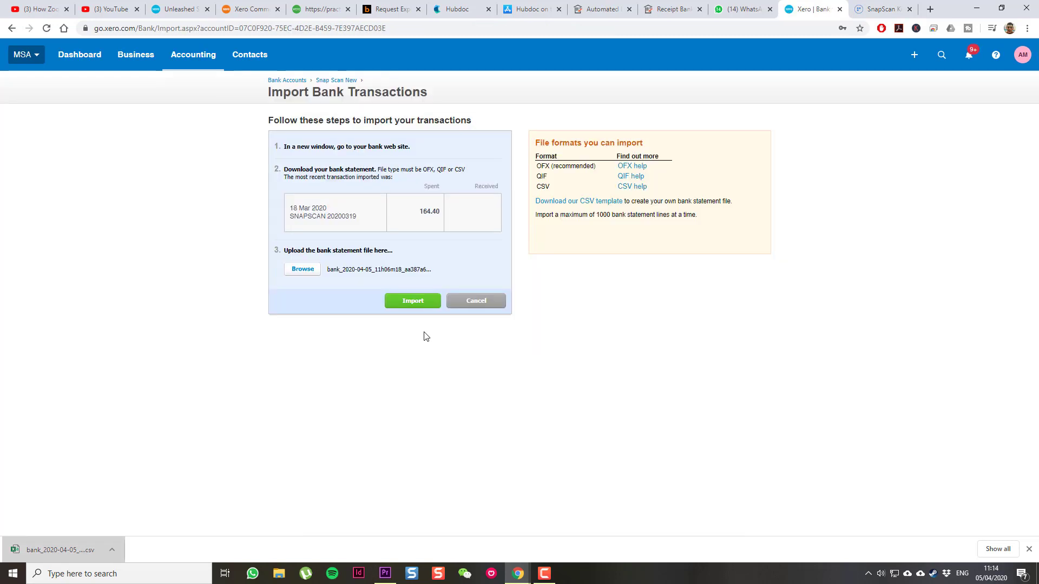
pyautogui.moveTo(297, 440)
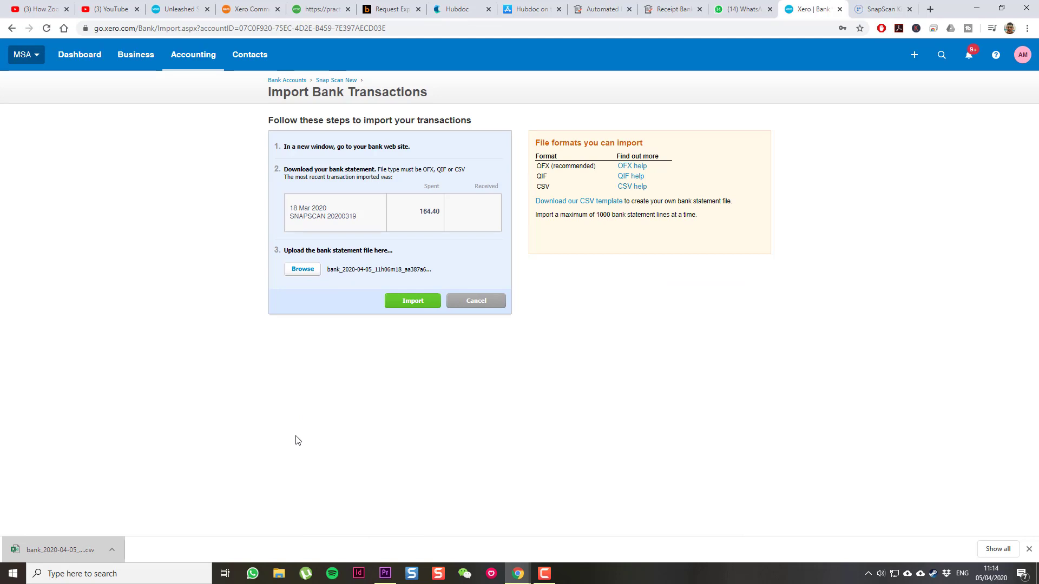
pyautogui.moveTo(380, 337)
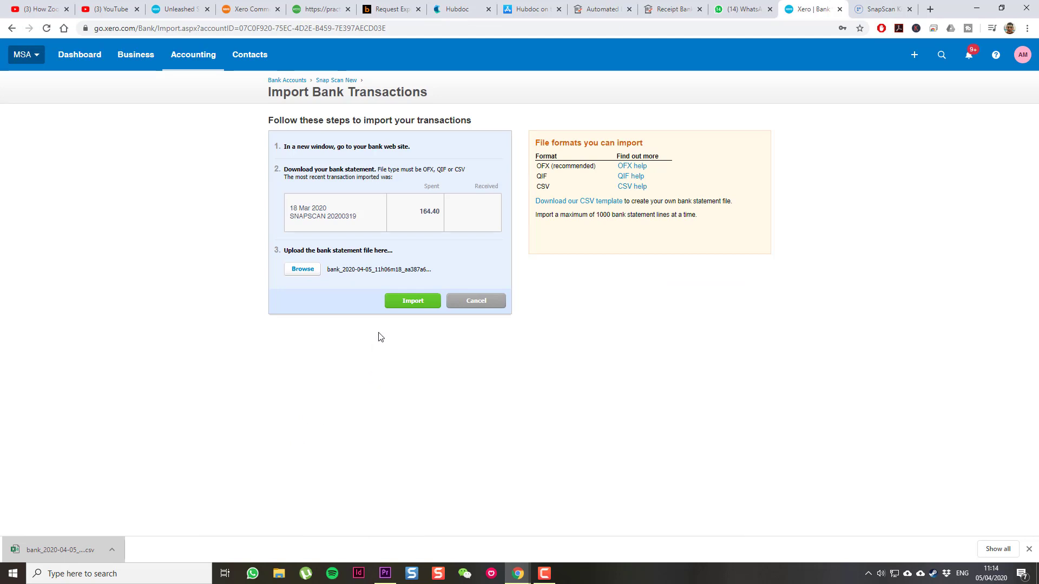
pyautogui.click(412, 300)
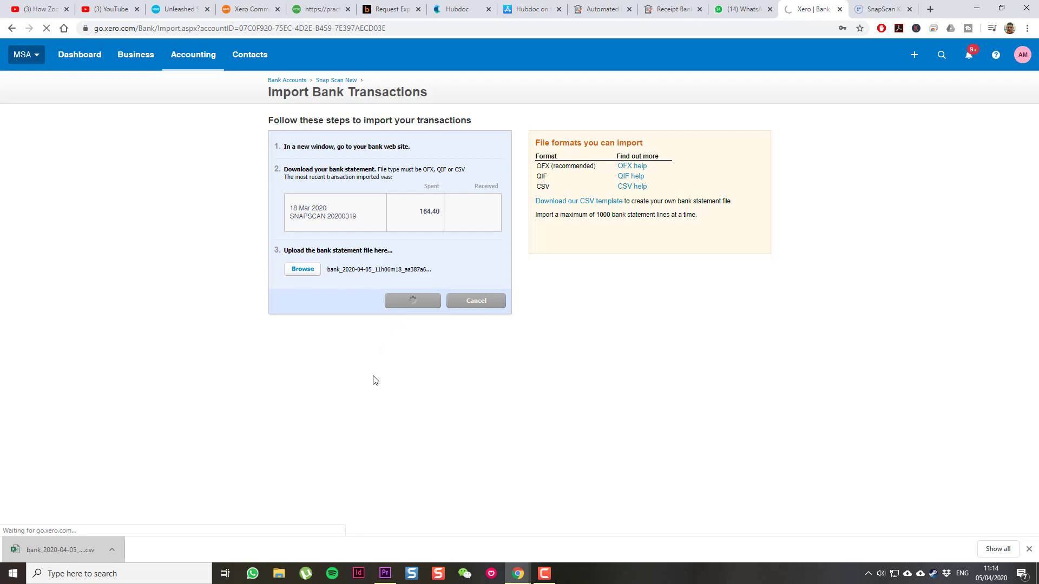
# - Finish the import so 14 SnapScan statement lines appear on the Reconcile tab
pyautogui.click(412, 300)
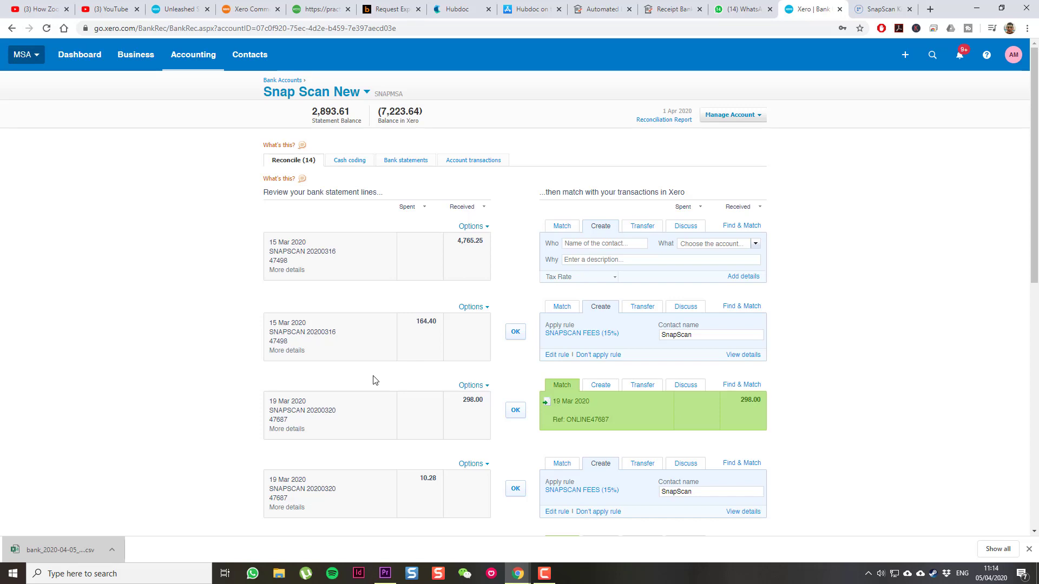
pyautogui.moveTo(612, 475)
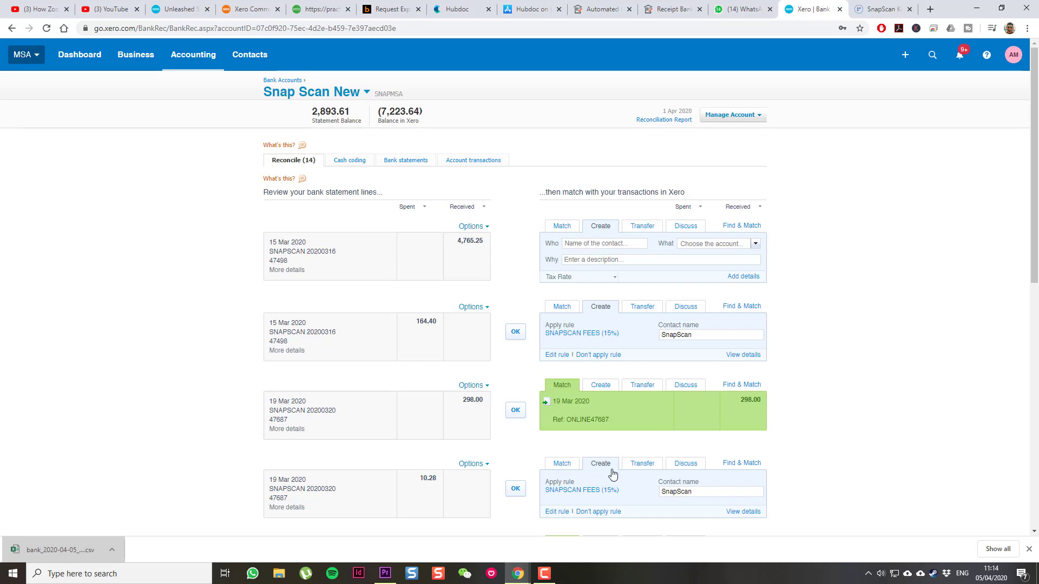
pyautogui.moveTo(515, 488)
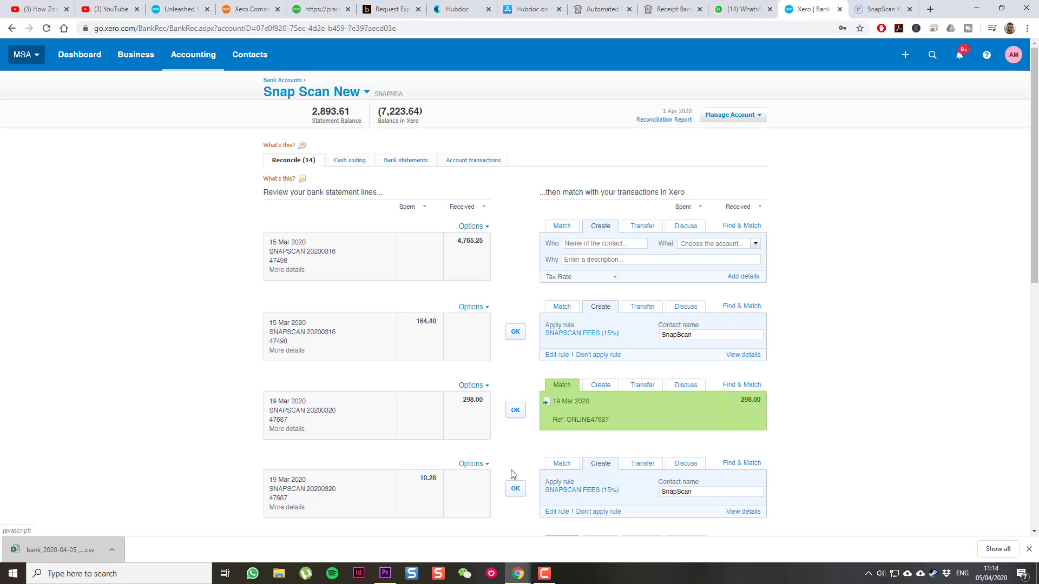
pyautogui.moveTo(519, 427)
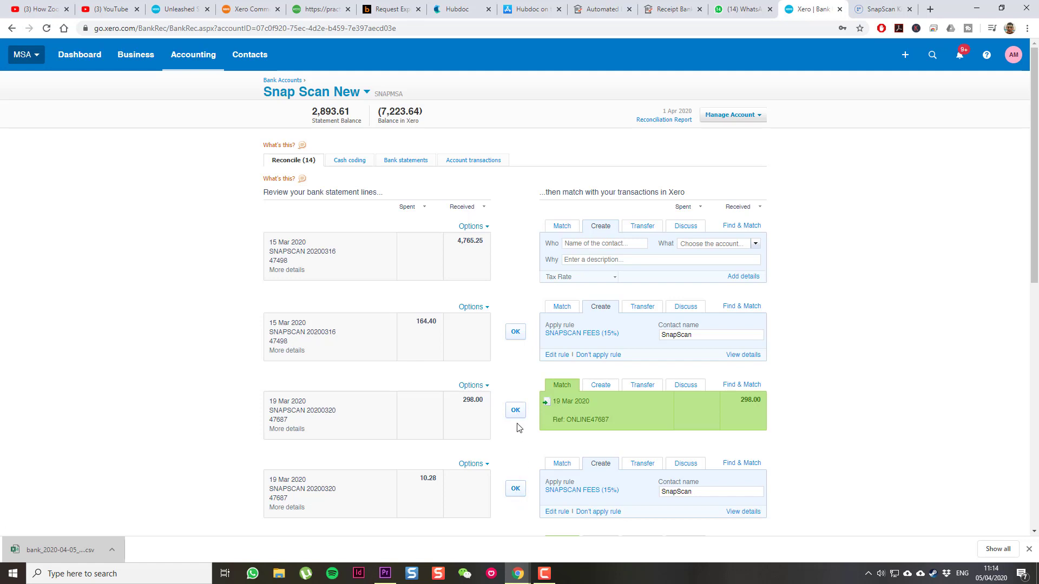
pyautogui.moveTo(542, 537)
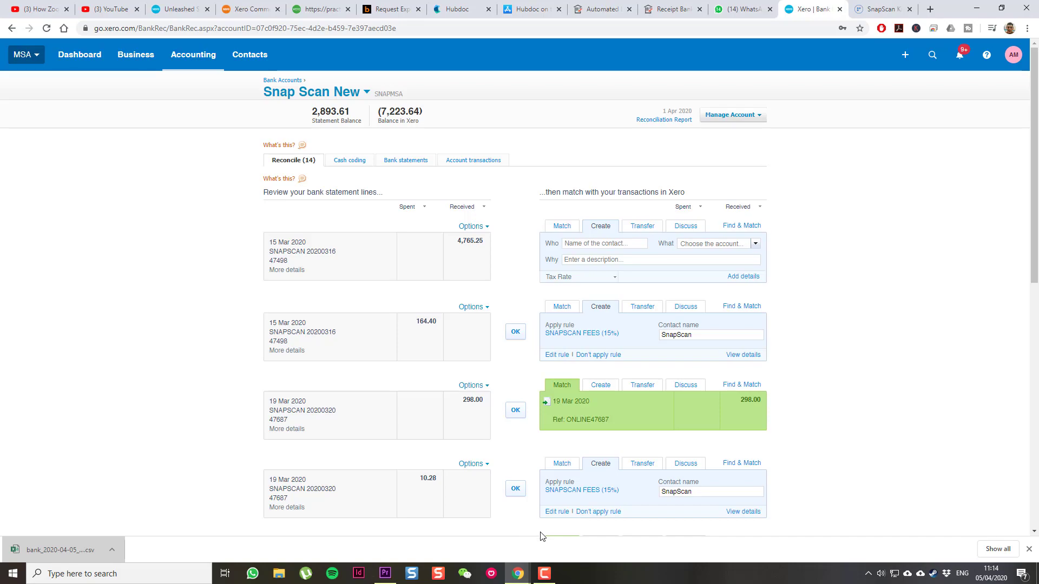